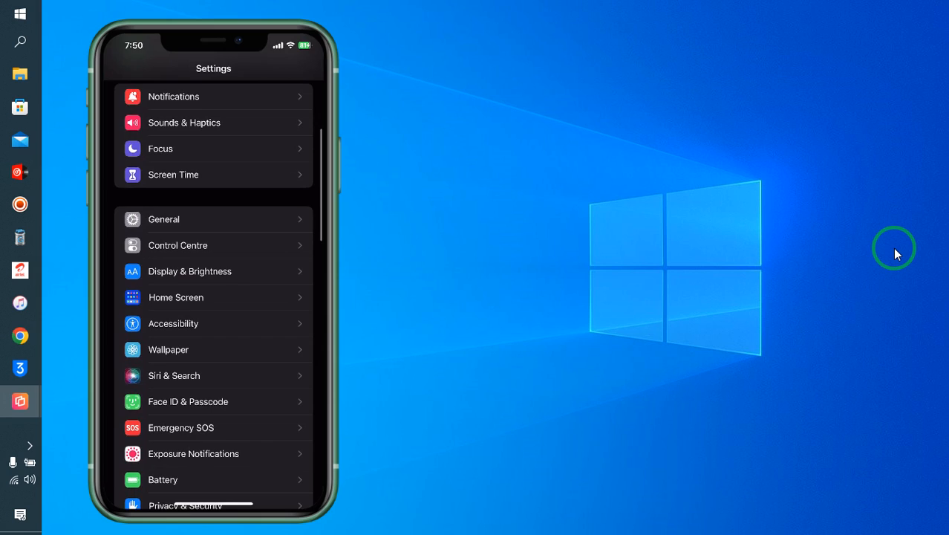
- View General > Software Update on the mirrored iPhone, confirming iOS 16.2 is up to date
click(163, 220)
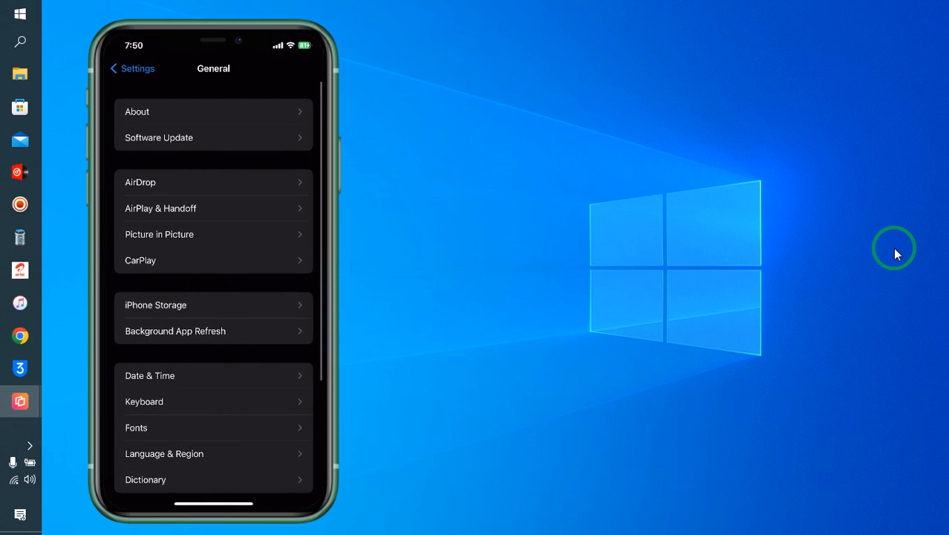
click(214, 137)
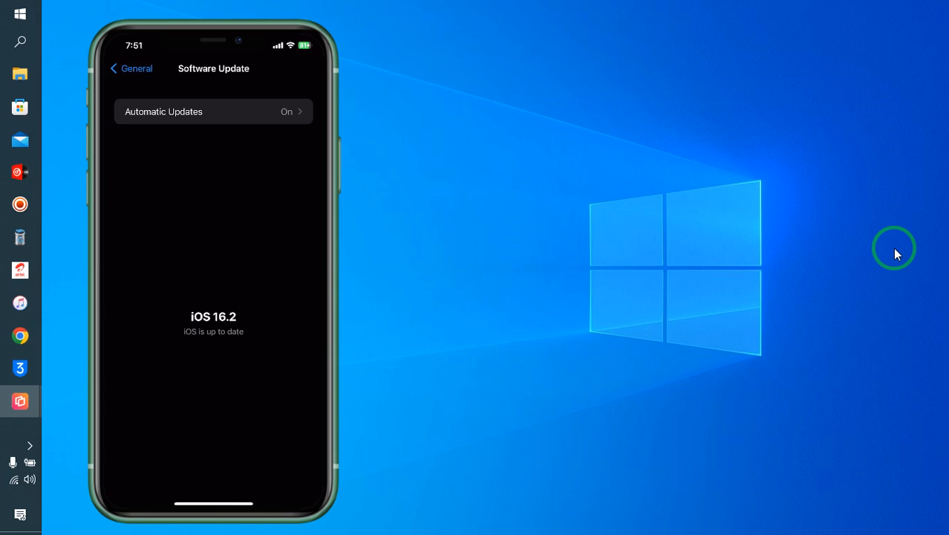
mouse_move(487, 226)
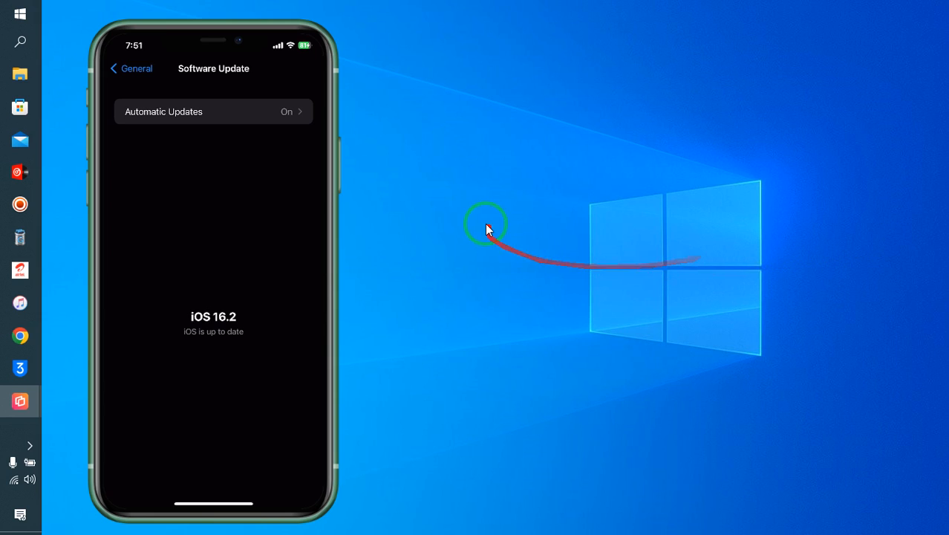
mouse_move(373, 259)
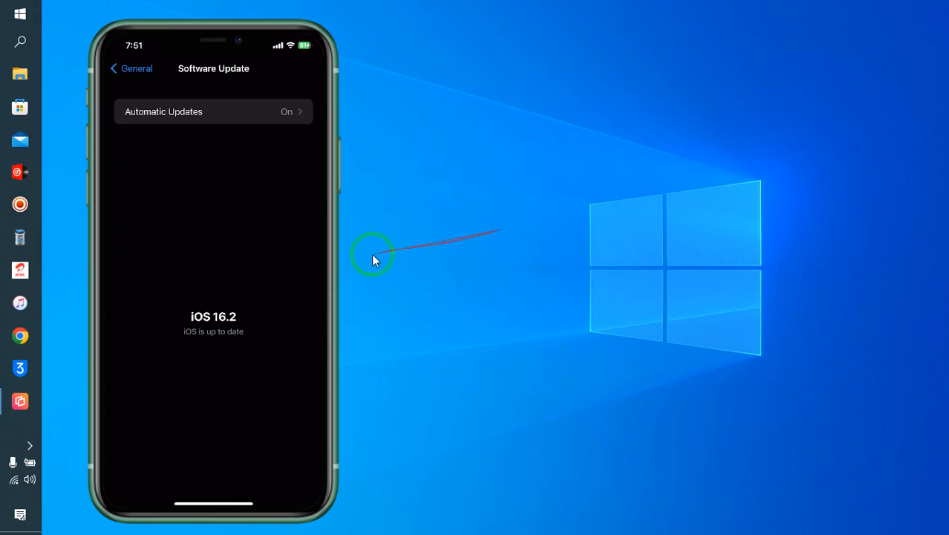
mouse_move(434, 196)
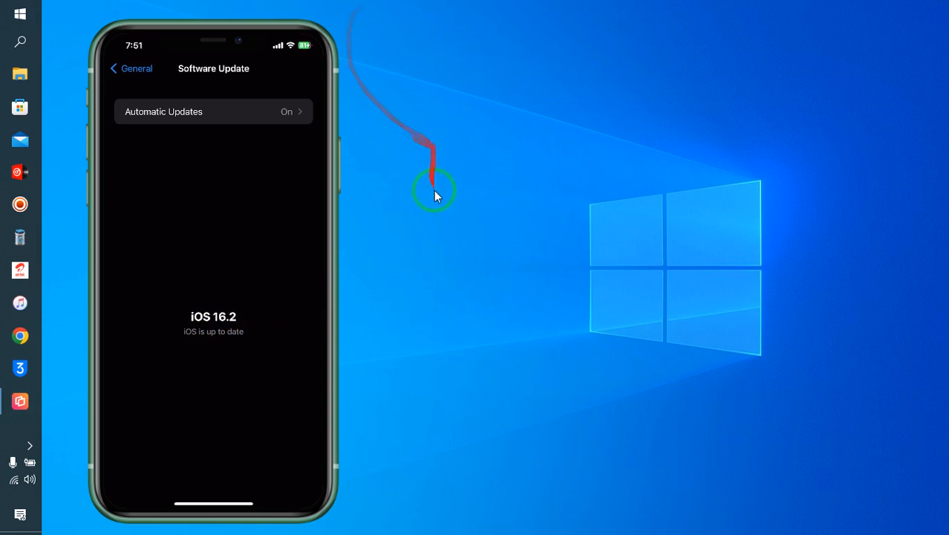
mouse_move(38, 523)
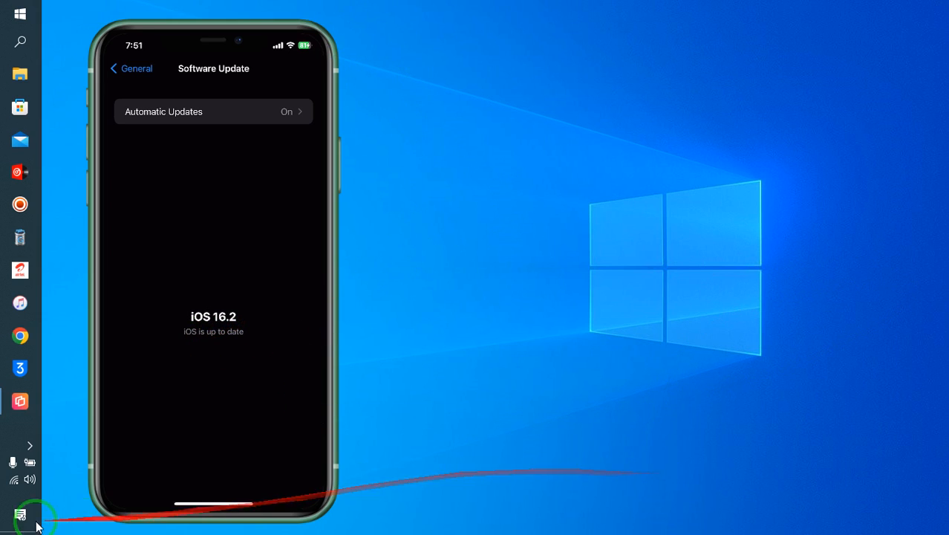
mouse_move(21, 42)
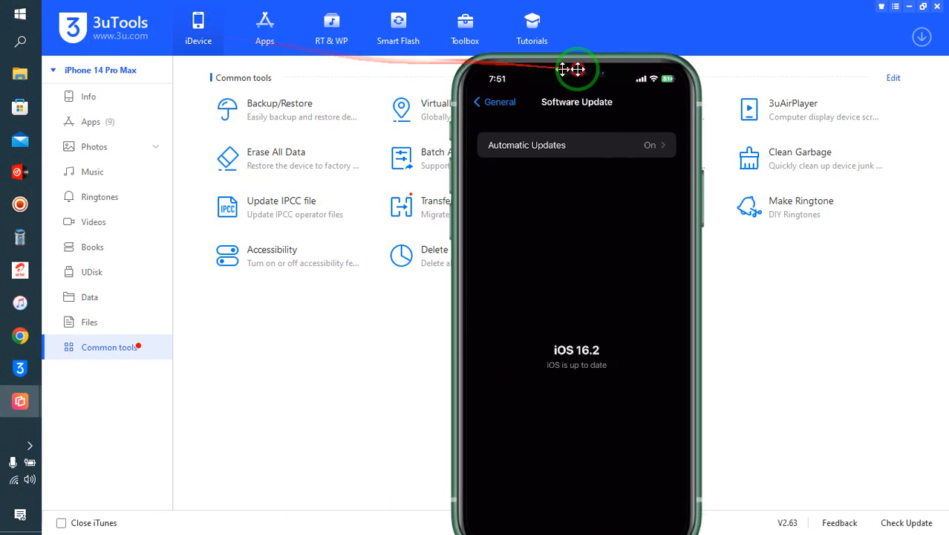
- Relaunch 3uTools to show the device overview for the iPhone 11 Pro Max on iOS 16.2
drag(576, 81, 146, 81)
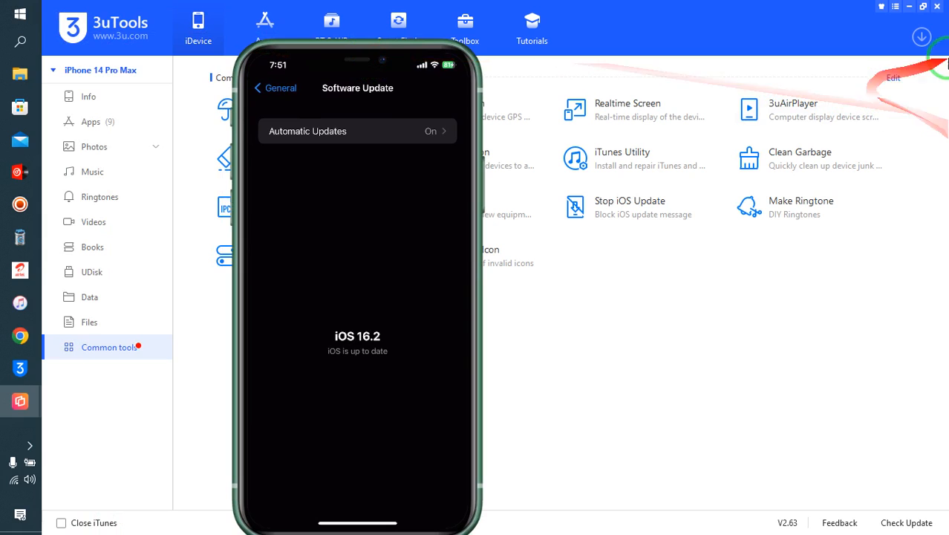
click(909, 6)
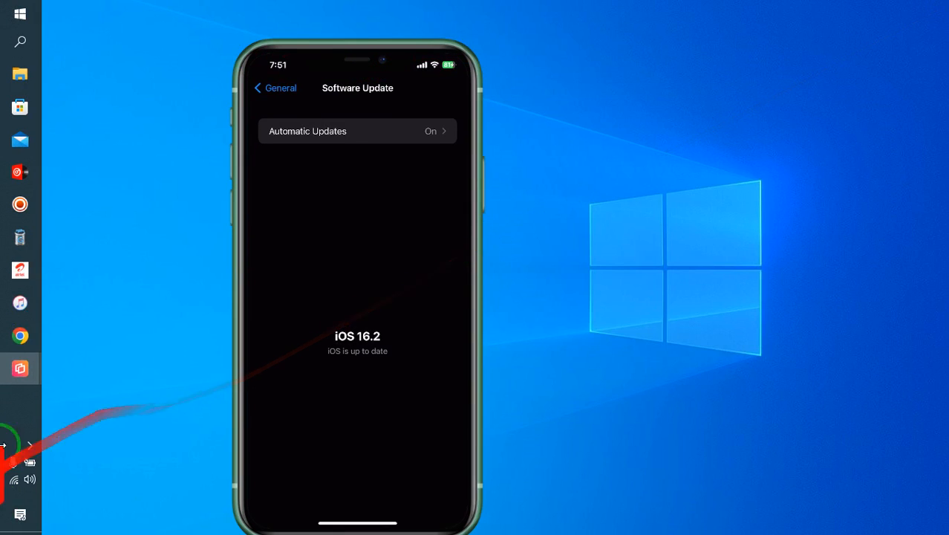
click(21, 13)
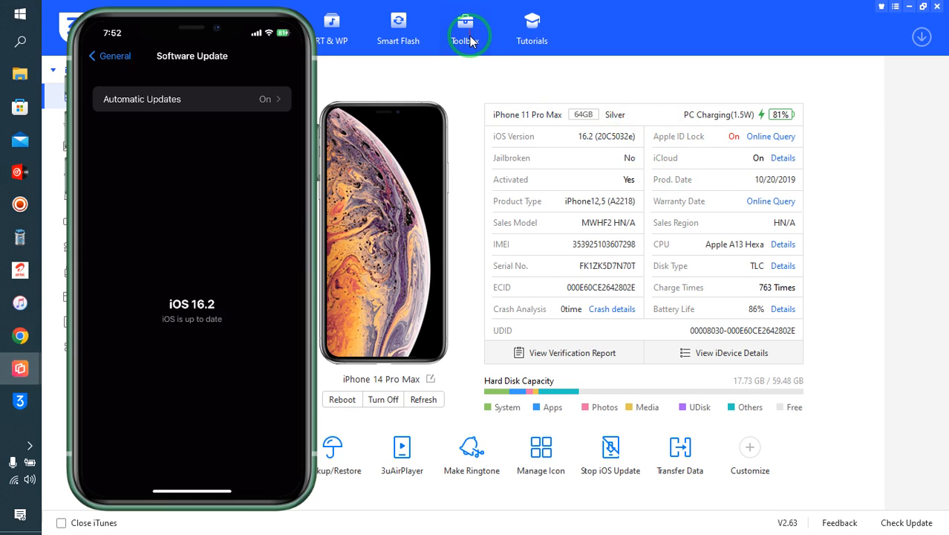
- Show the Smart Flash > Easy Flash firmware list offering iOS 16.2 betas, 16.1.1 and 16.1
click(398, 28)
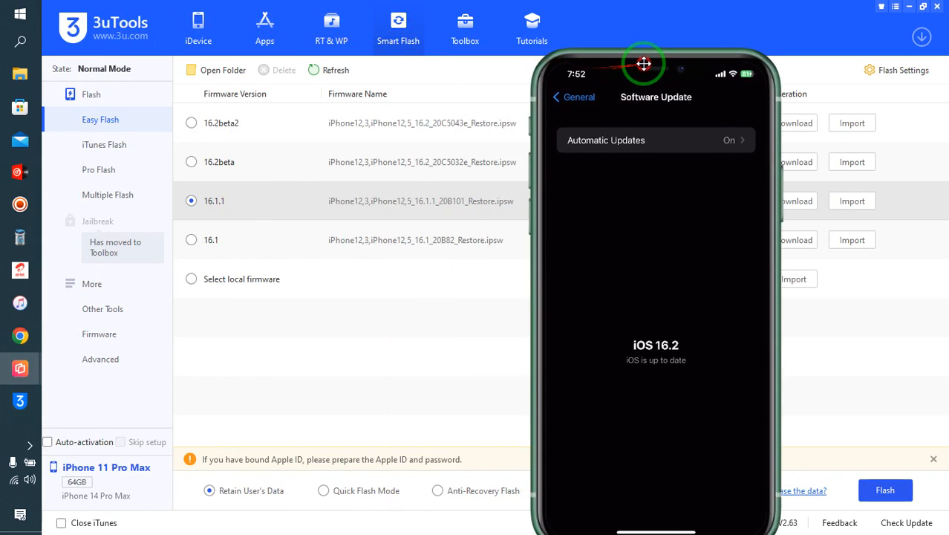
drag(644, 62, 201, 294)
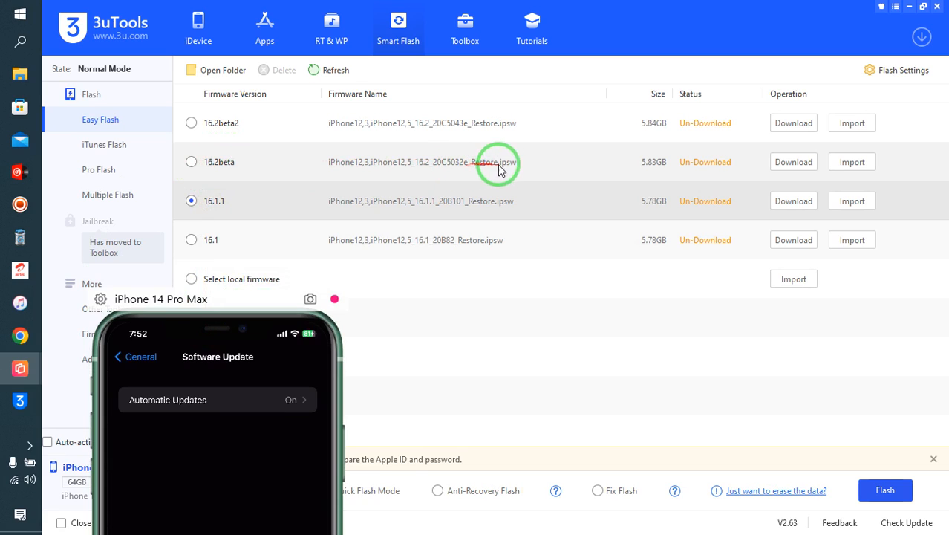
mouse_move(564, 181)
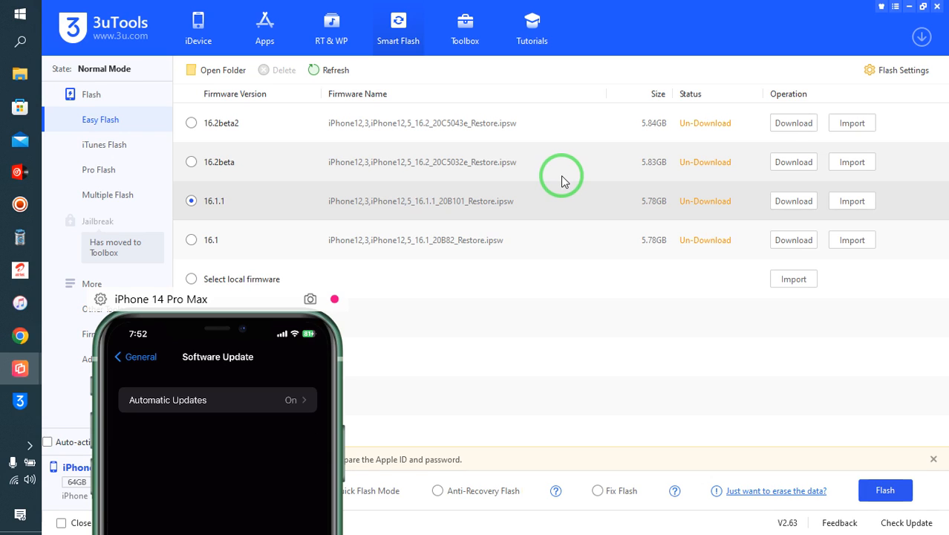
mouse_move(428, 134)
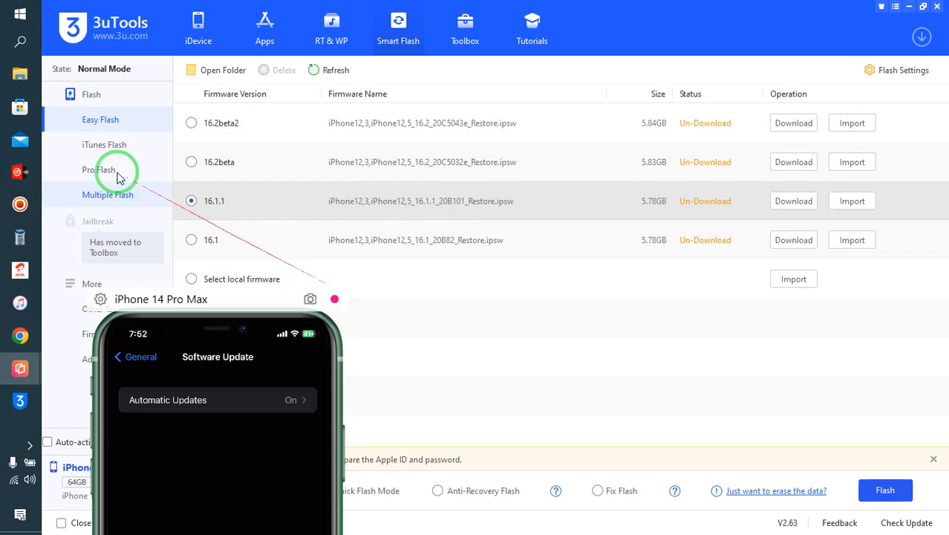
mouse_move(226, 240)
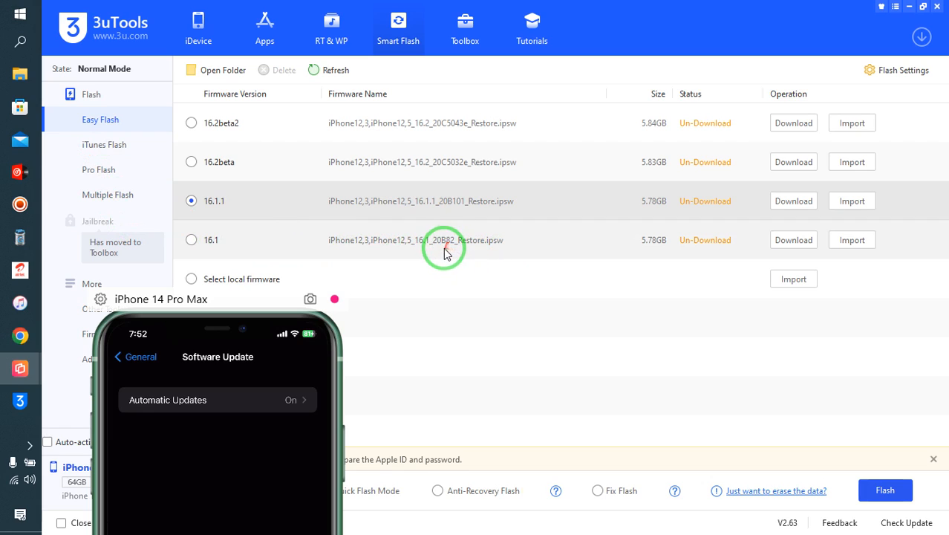
mouse_move(638, 255)
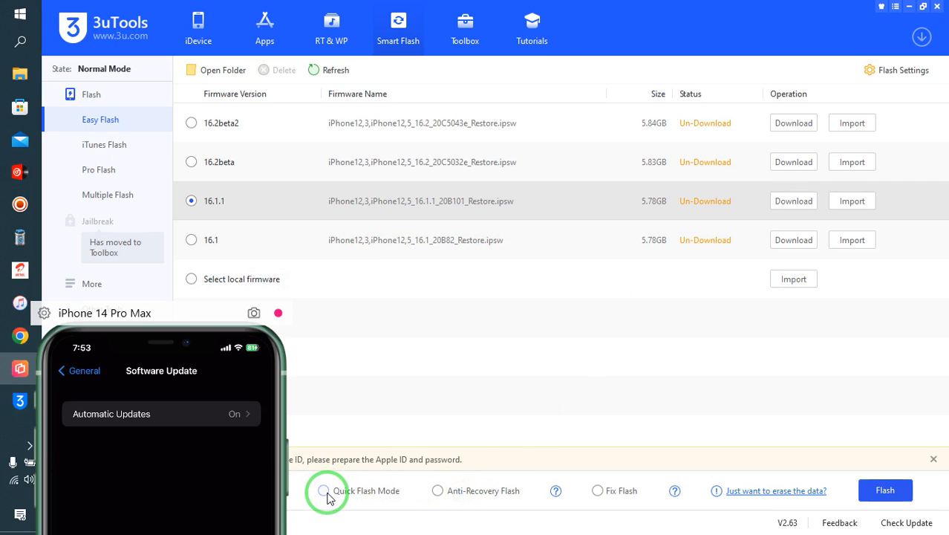
- Choose the iOS 16.1 firmware in quick flash mode and start flashing, beginning its download at 0%
click(323, 490)
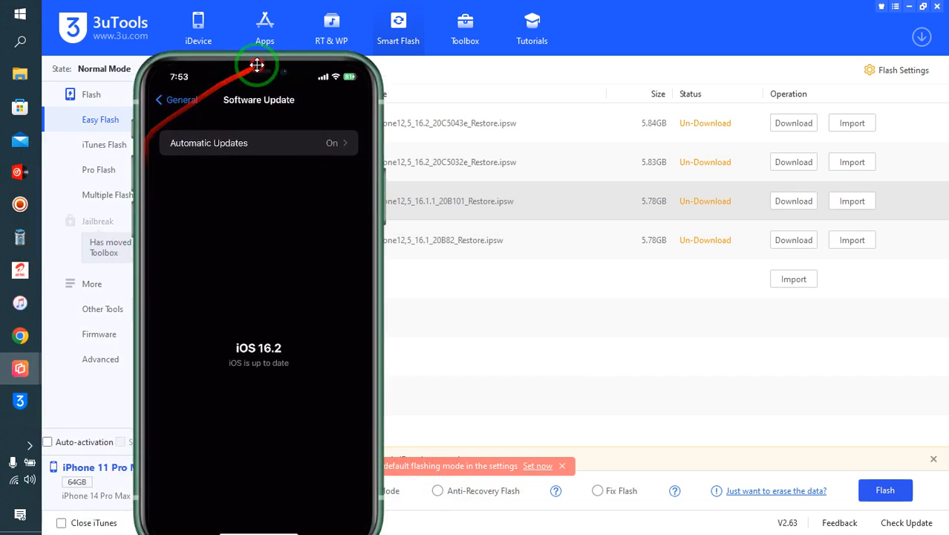
drag(257, 65, 778, 319)
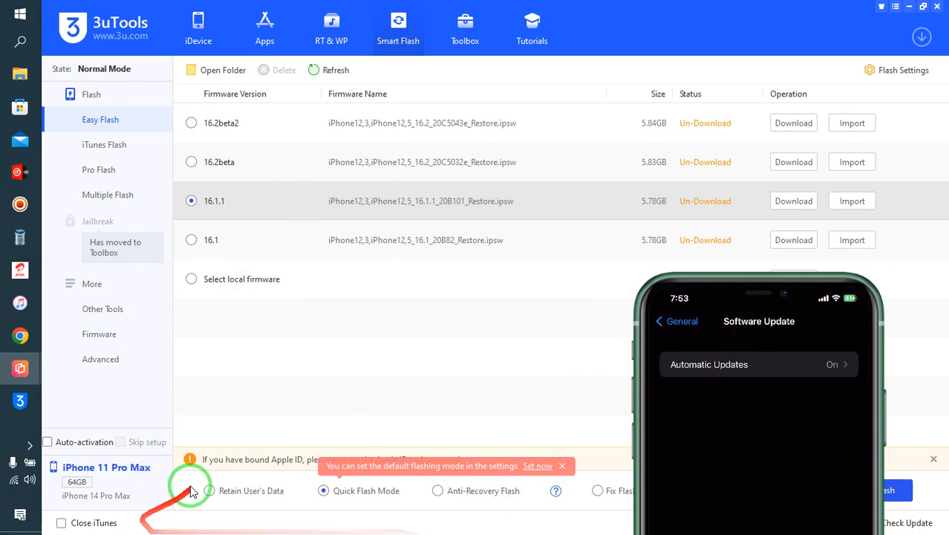
mouse_move(211, 490)
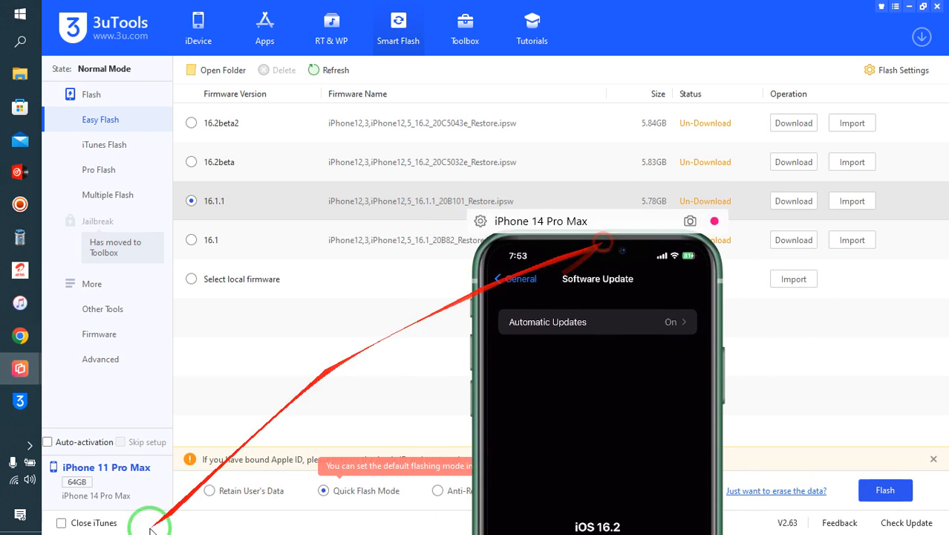
click(209, 490)
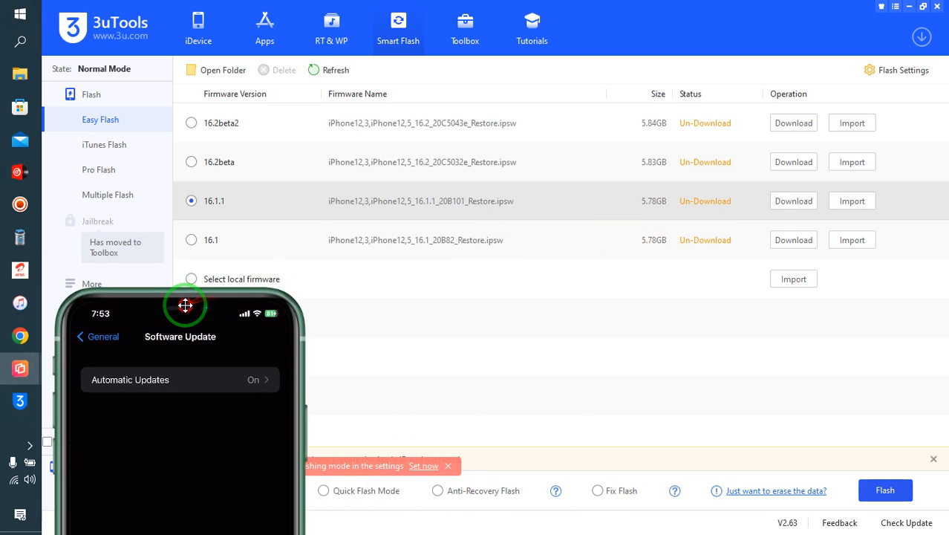
click(190, 239)
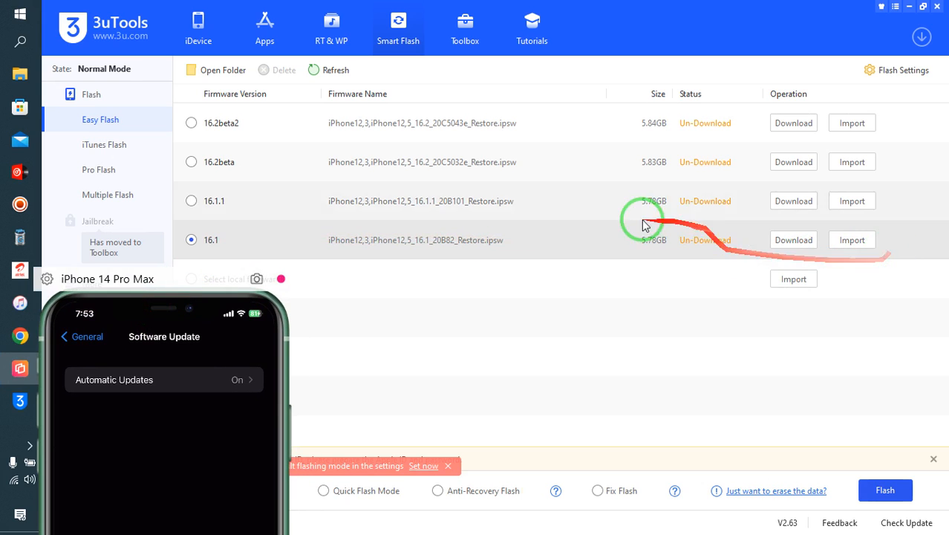
mouse_move(529, 236)
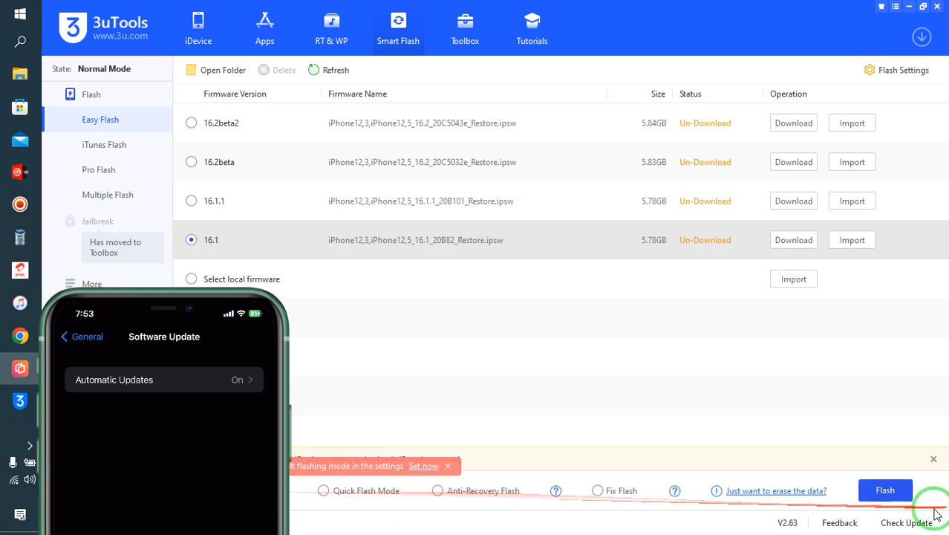
click(885, 490)
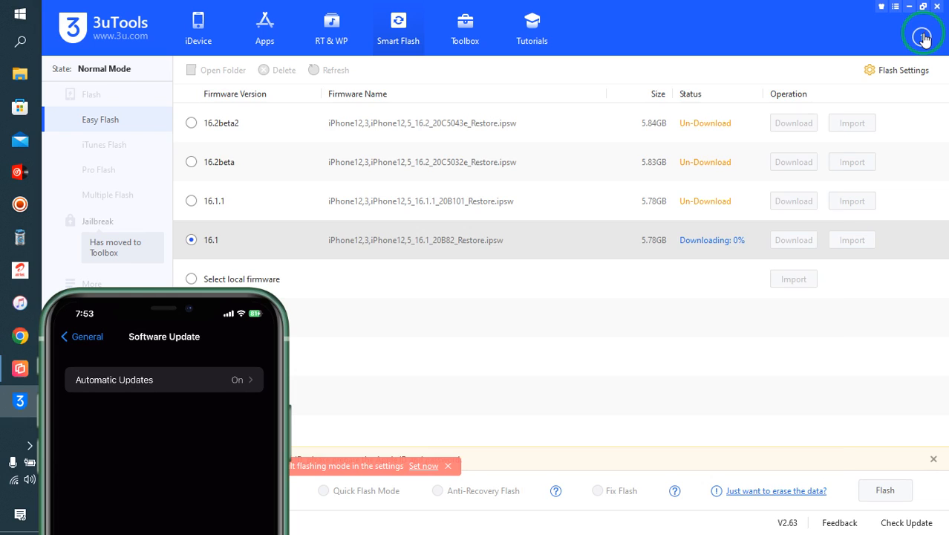
- Pause the iOS 16.1 firmware download from the Downloads window and close it
click(924, 36)
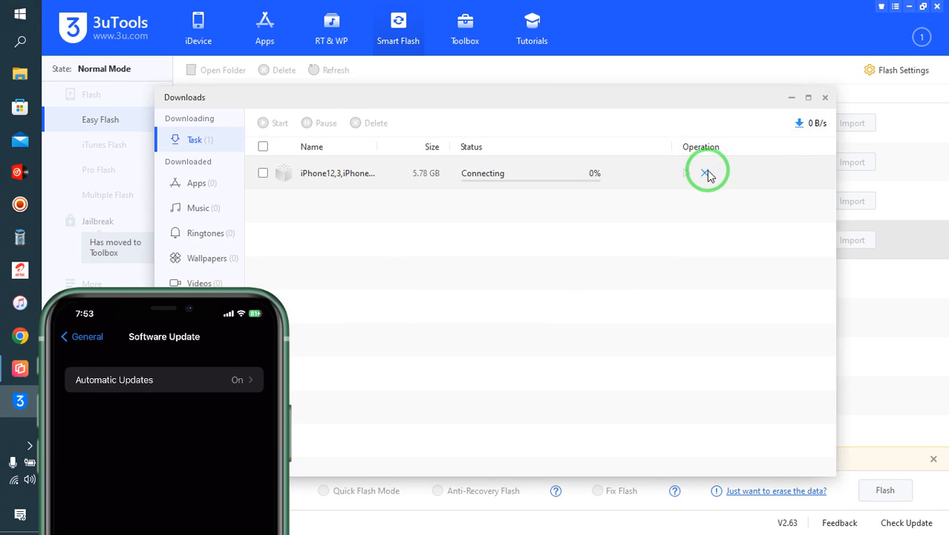
mouse_move(588, 305)
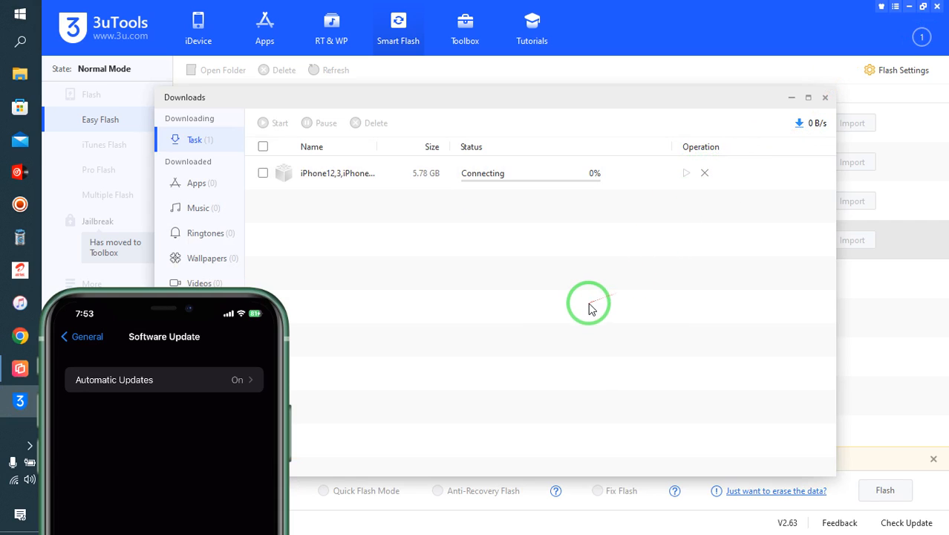
mouse_move(591, 303)
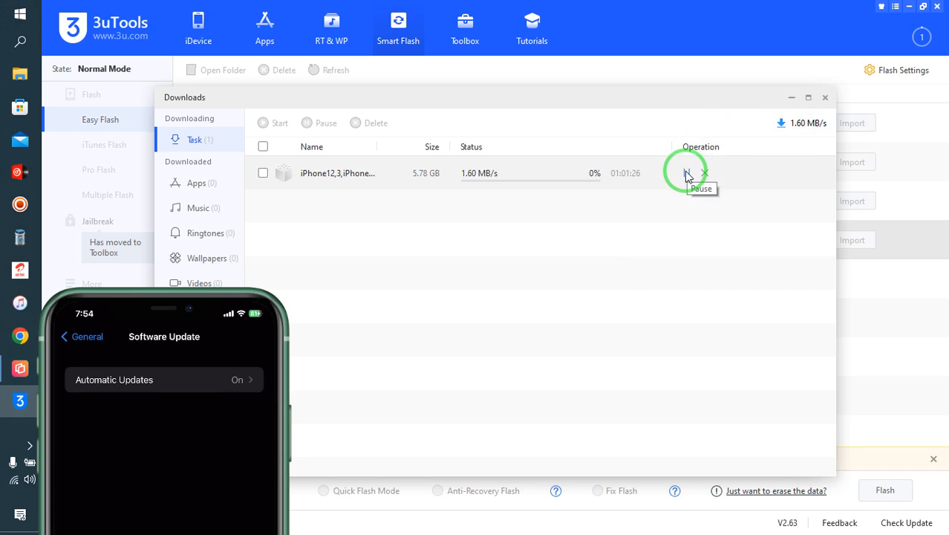
click(686, 173)
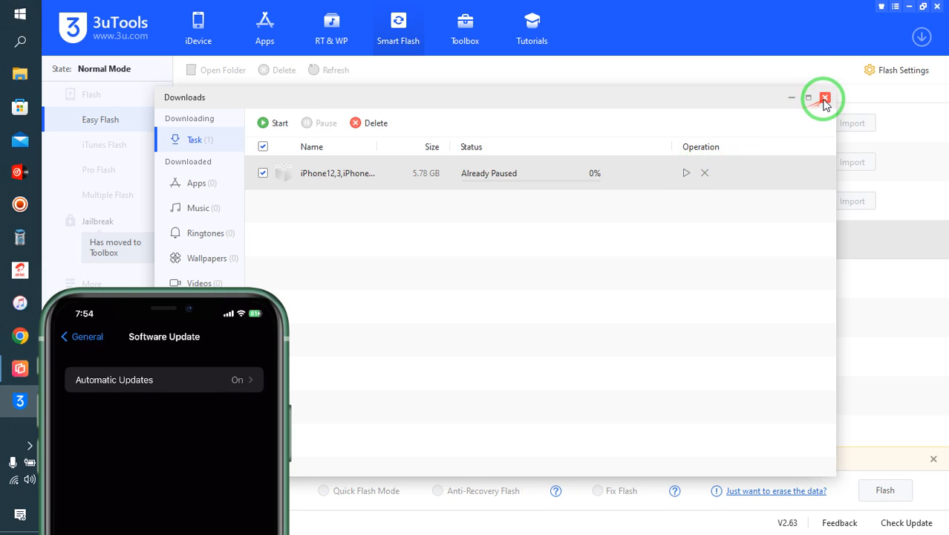
click(823, 98)
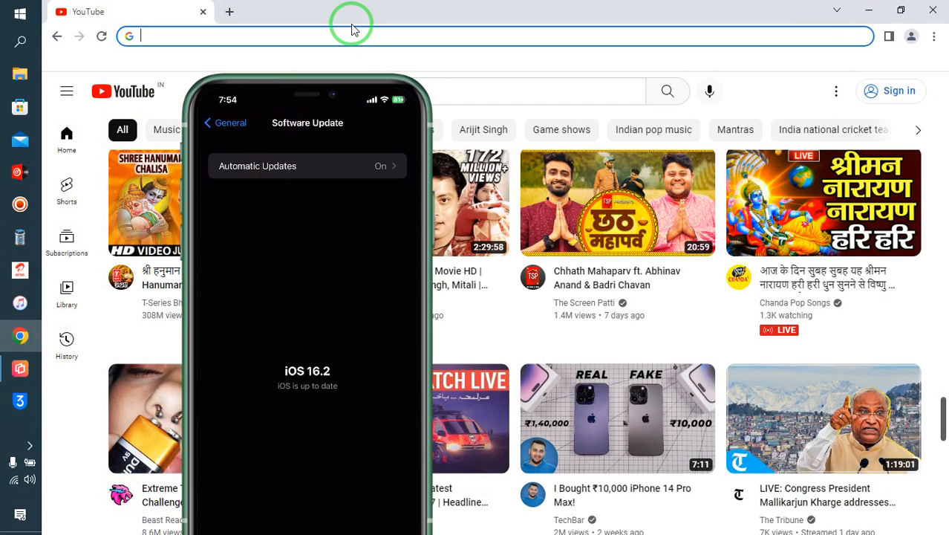
- Search Google for 'ipsw', go to ipsw.me and choose iPhone as the product
text(ipsw)
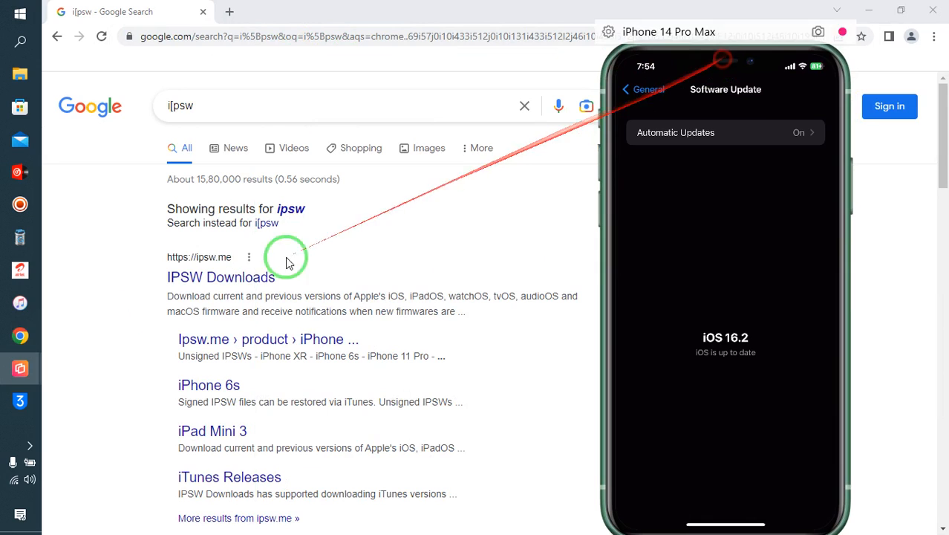
click(220, 277)
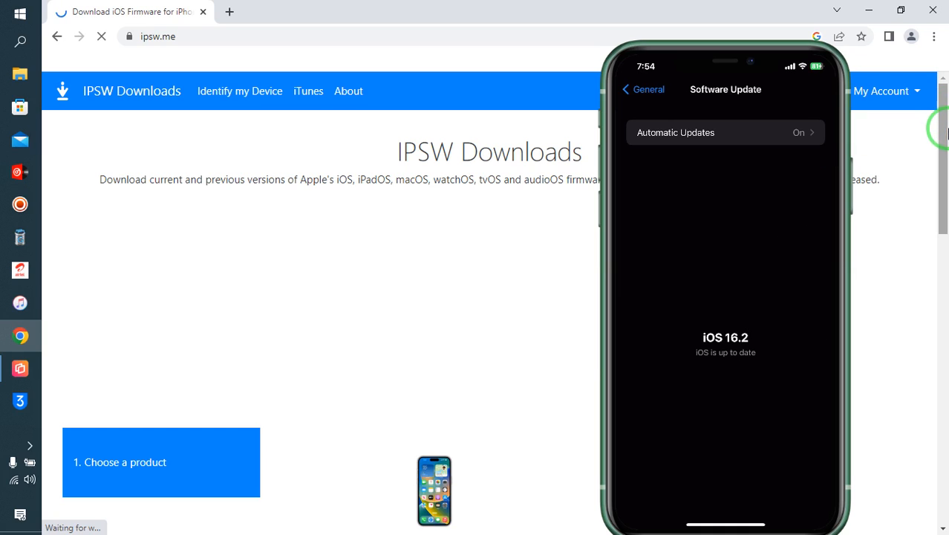
scroll(down, 3)
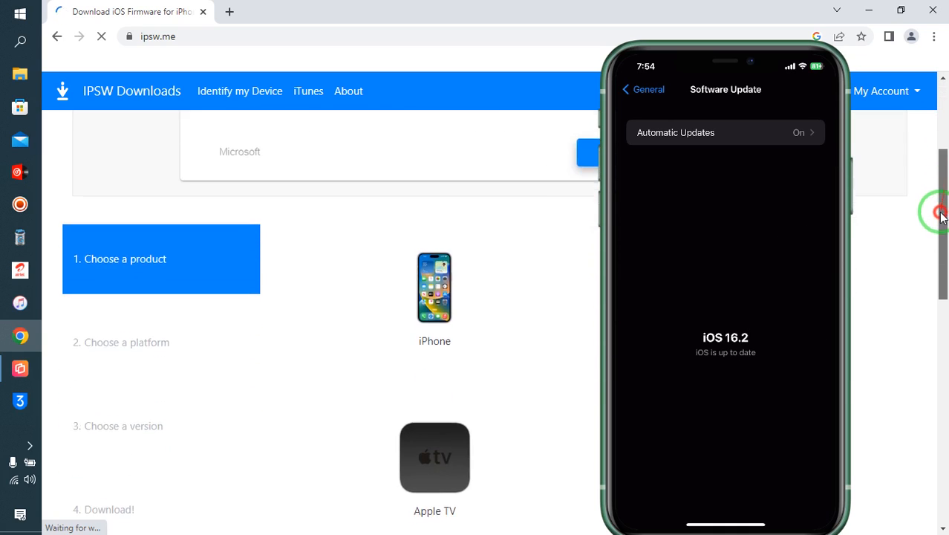
click(434, 279)
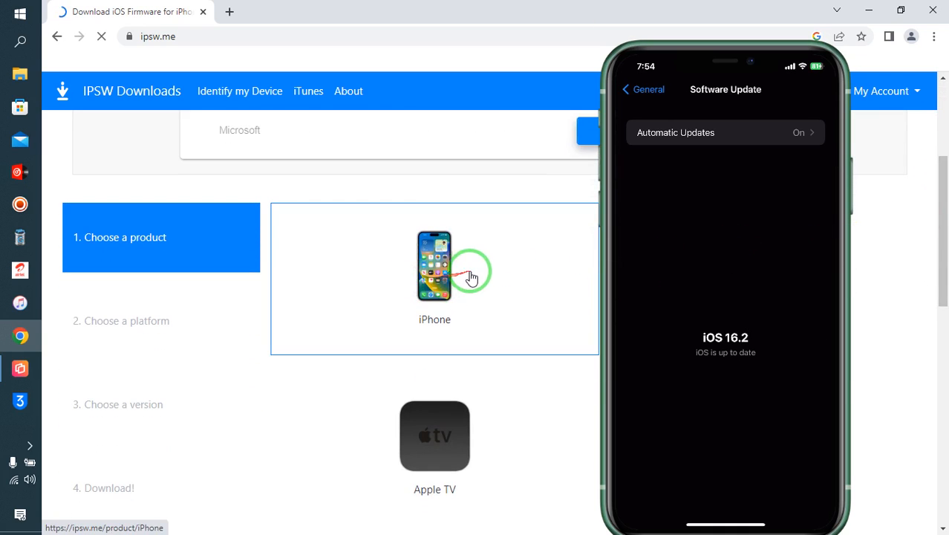
click(434, 265)
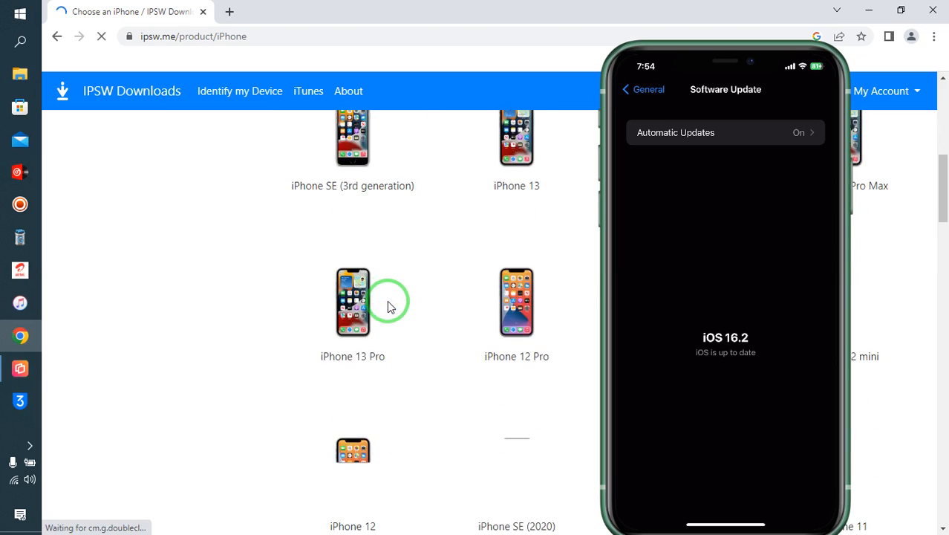
scroll(down, 3)
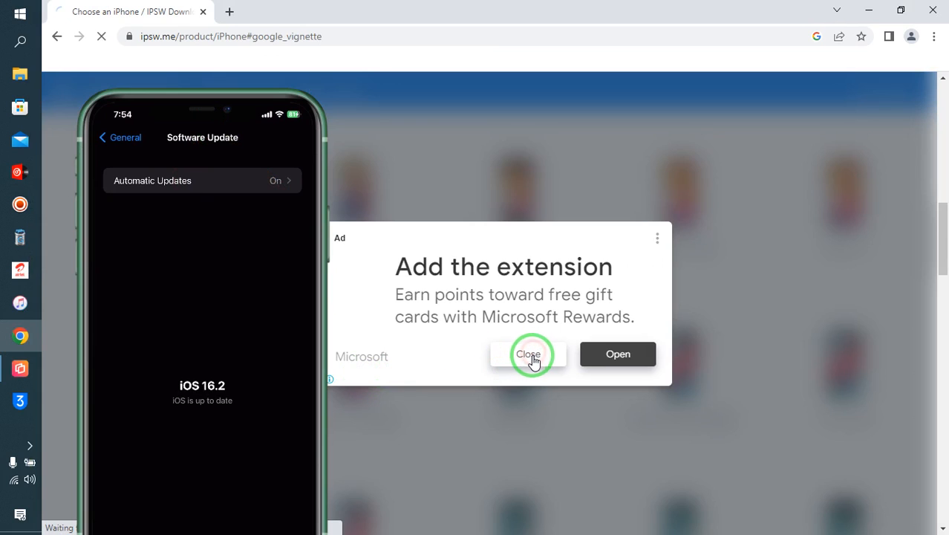
- Dismiss the ad, pick iOS 16.1 (20B82) for iPhone 11 Pro Max and start the 6.21 GB IPSW download
click(529, 353)
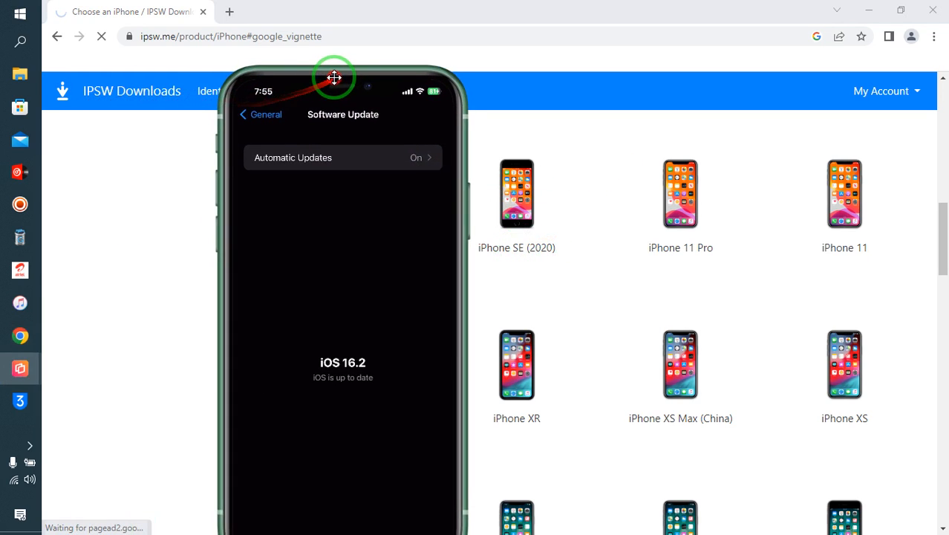
drag(334, 77, 236, 46)
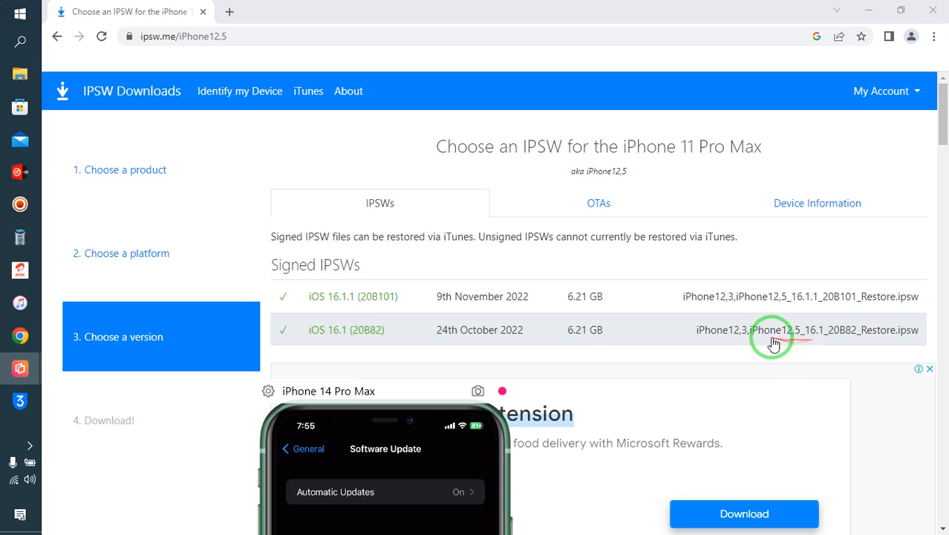
click(772, 330)
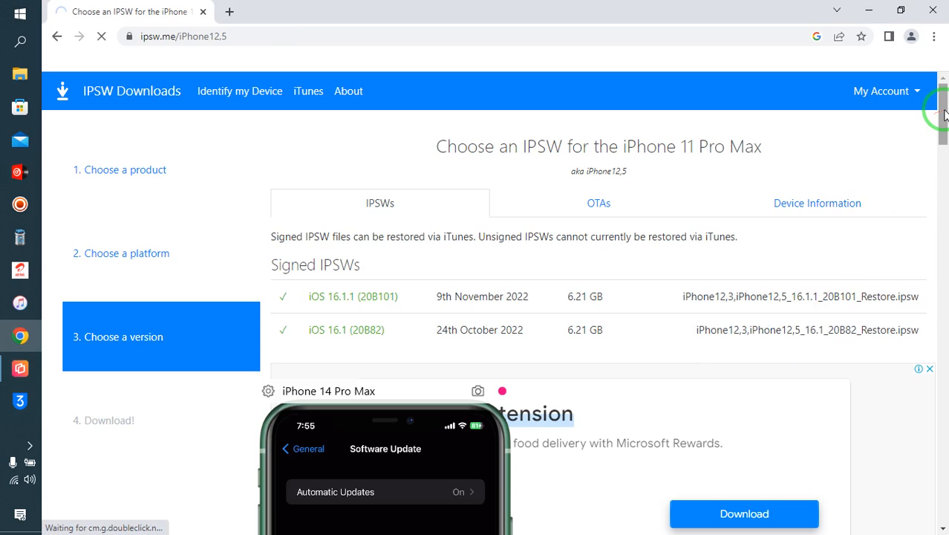
click(346, 330)
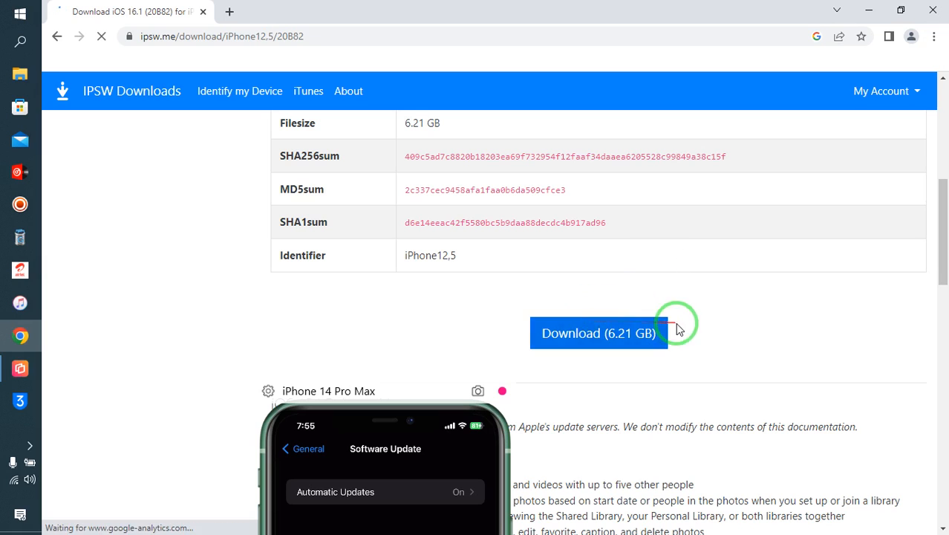
click(599, 333)
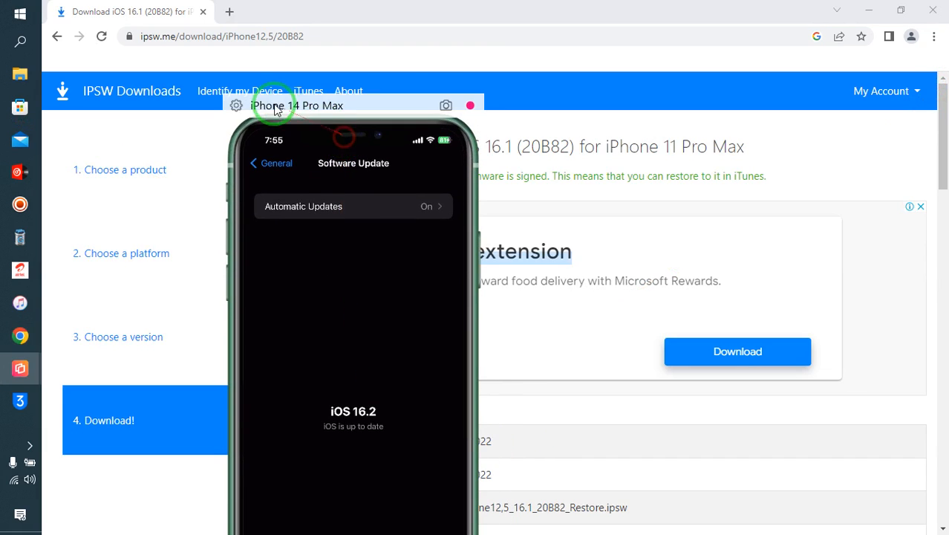
mouse_move(444, 67)
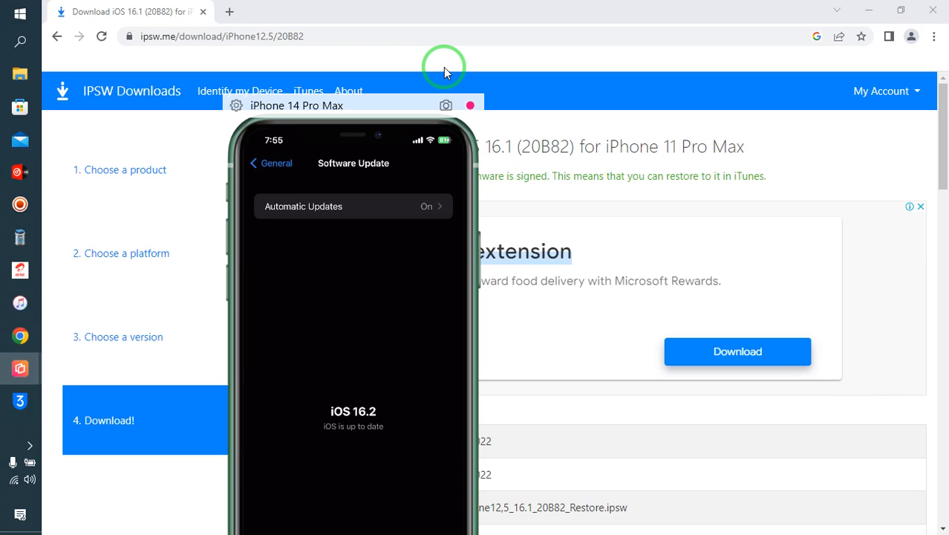
mouse_move(395, 81)
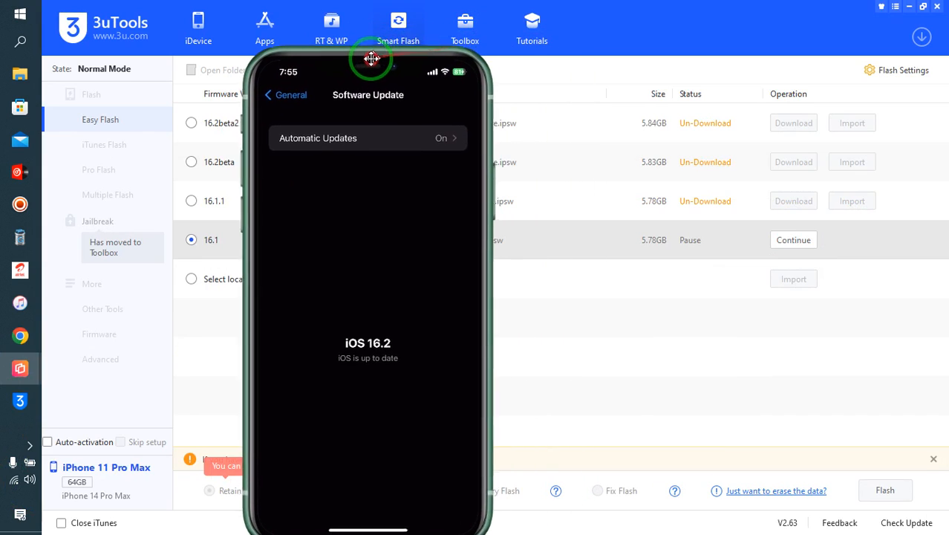
- Return to the 3uTools Easy Flash list with the iOS 16.1 download paused, moving the phone mirror aside
drag(371, 59, 342, 62)
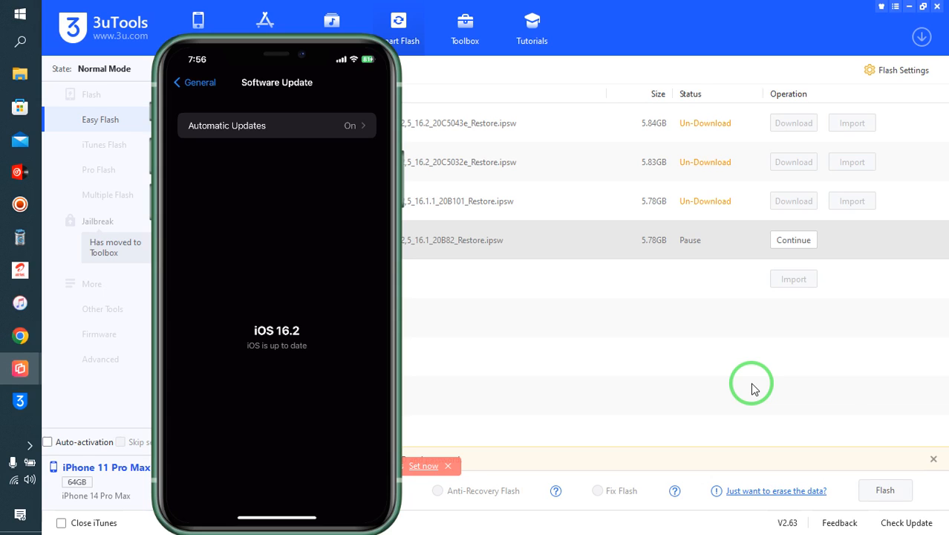
mouse_move(844, 395)
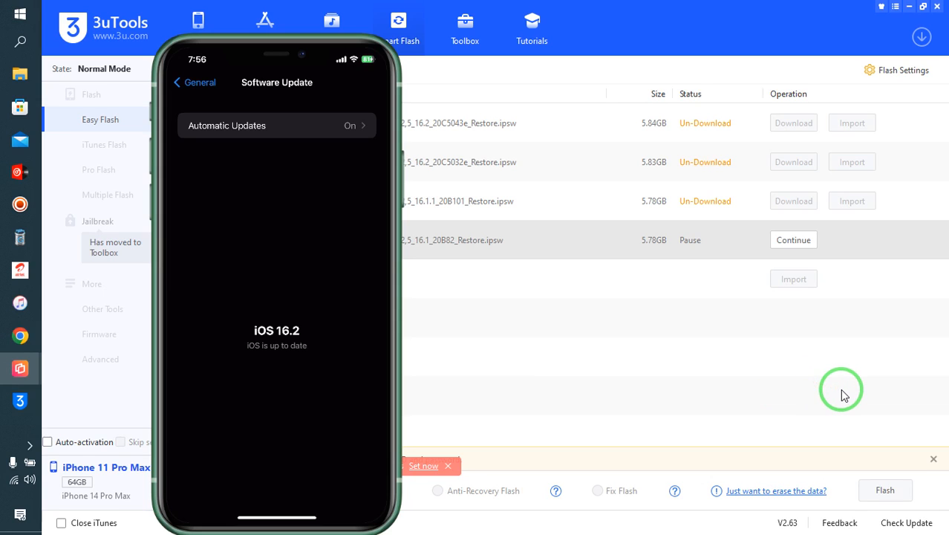